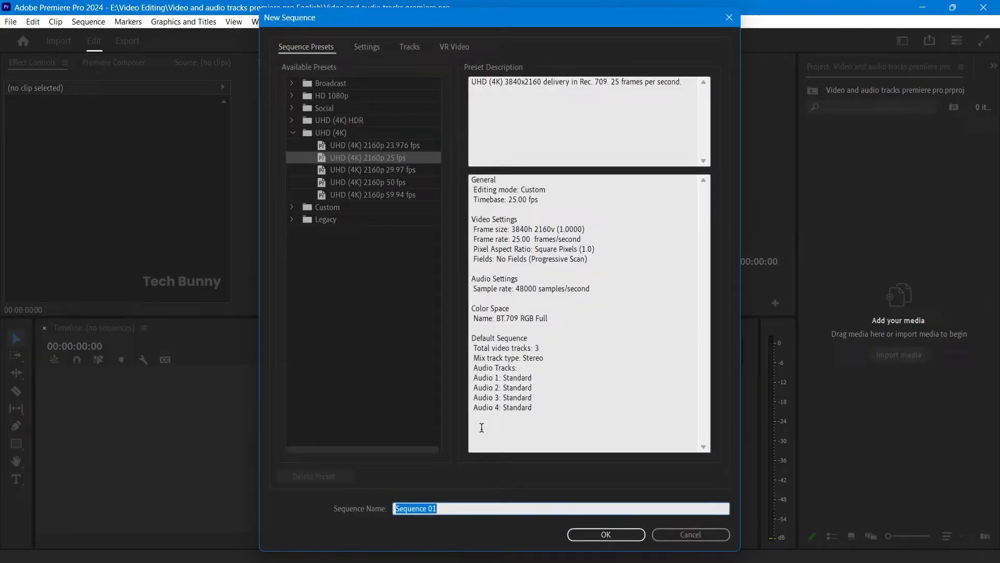
- Name the UHD 2160p 25 fps sequence 'Dummy' and create it
{"action": "type", "text": "Dum"}
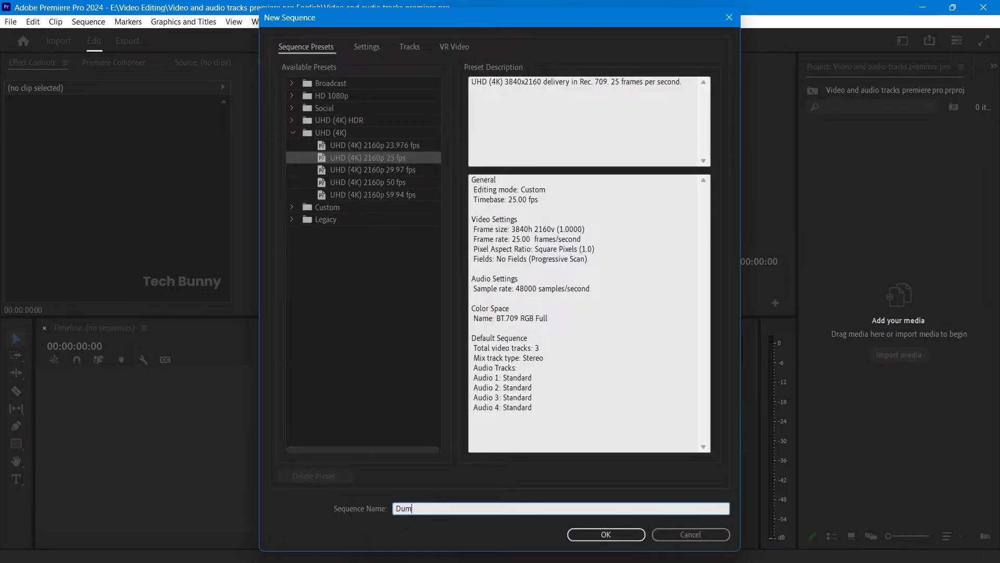
{"action": "left_click", "coordinate": [605, 534]}
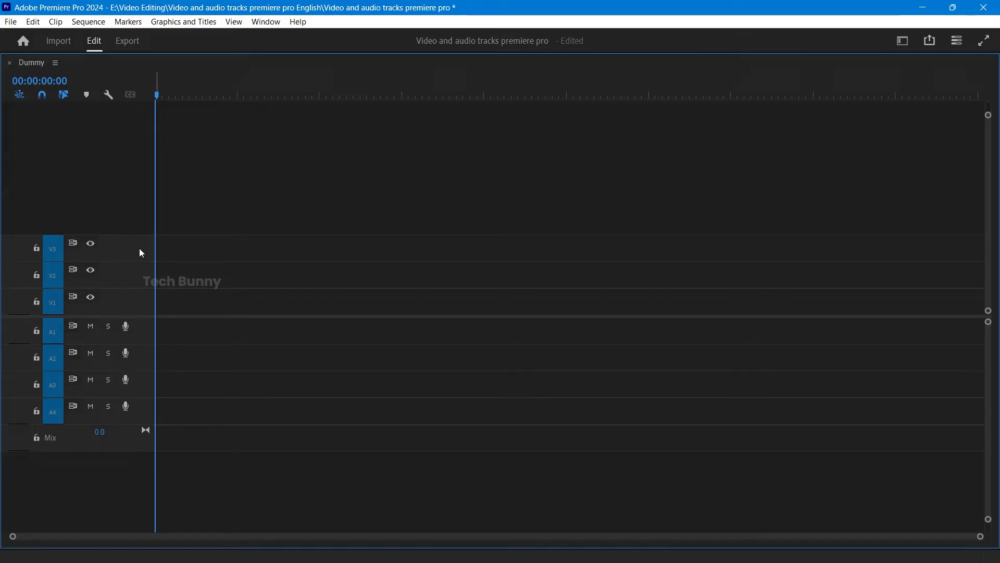
- Enter 100 as the video track amount in the Add Tracks dialog
{"action": "right_click", "coordinate": [141, 253]}
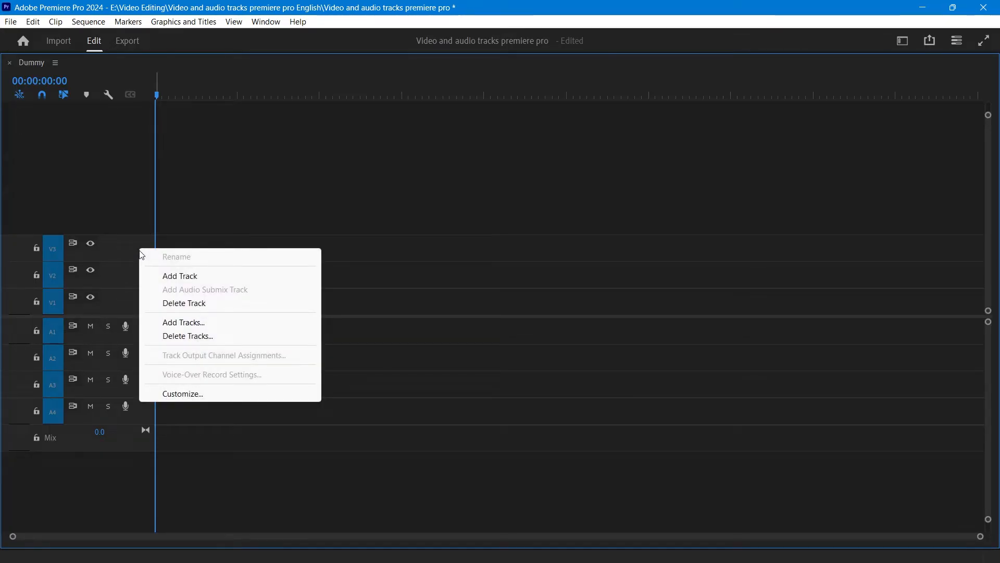
{"action": "mouse_move", "coordinate": [211, 328]}
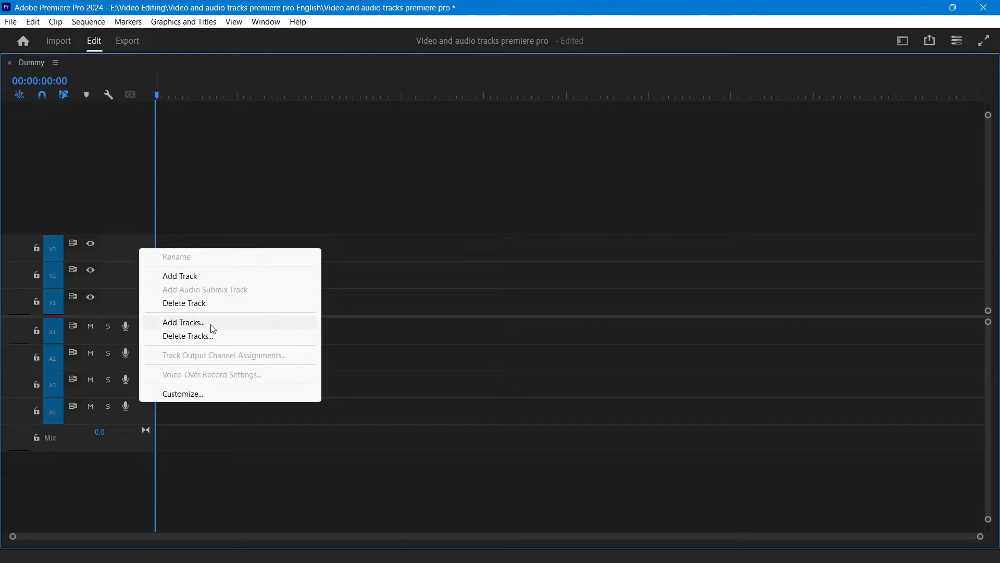
{"action": "left_click", "coordinate": [183, 322]}
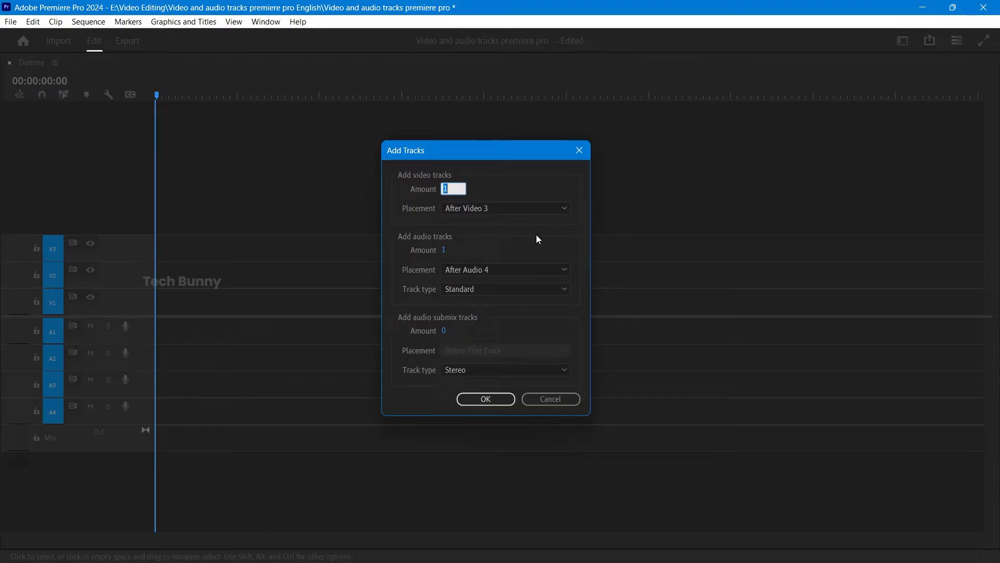
{"action": "left_click", "coordinate": [454, 189]}
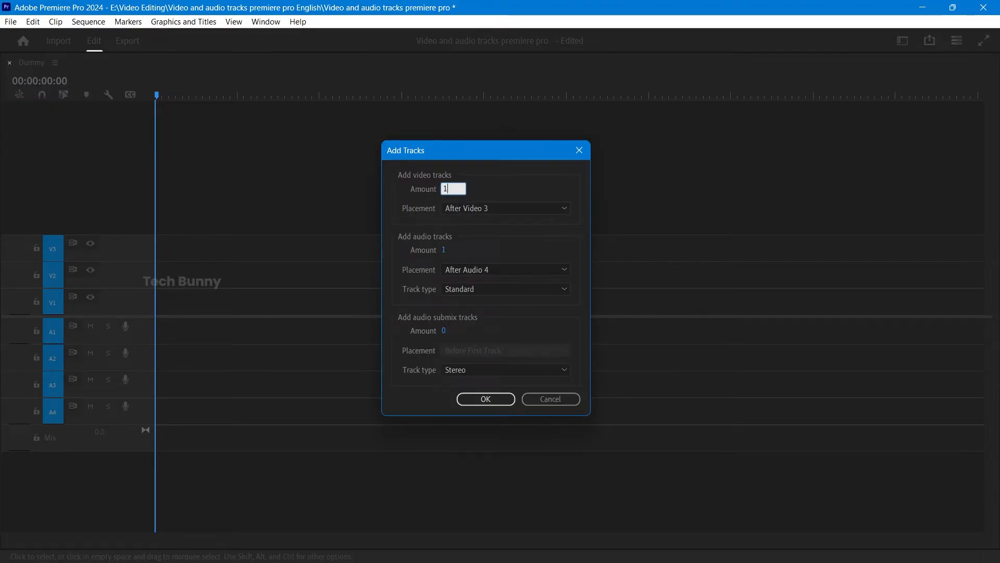
{"action": "type", "text": "100"}
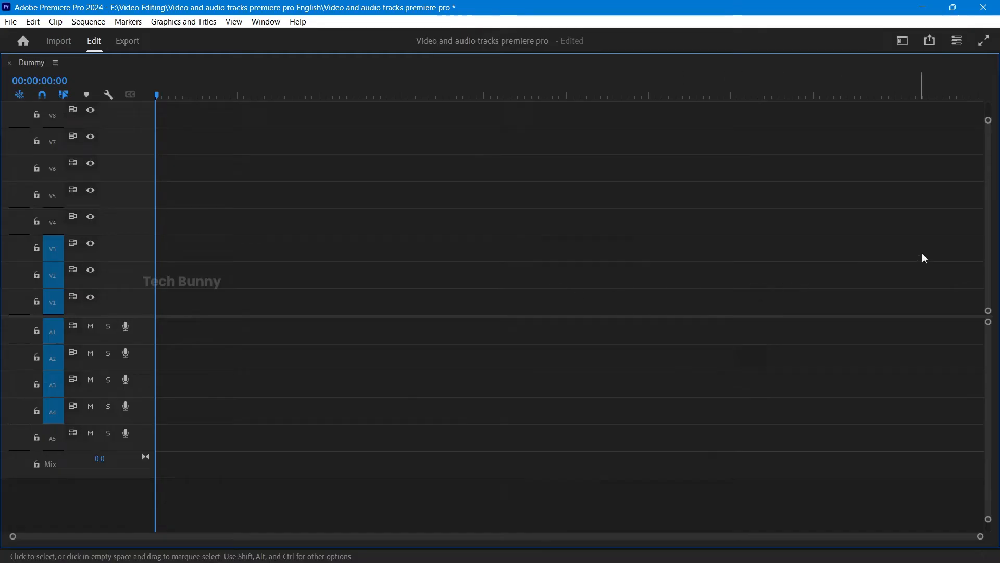
{"action": "mouse_move", "coordinate": [992, 203]}
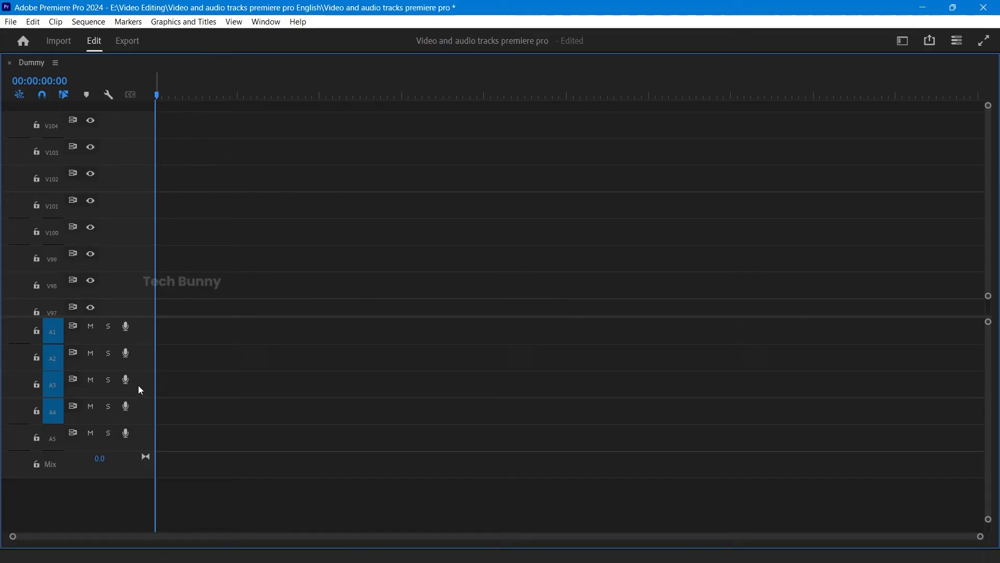
- Set the Add Tracks audio amount to 100 and check the Standard track type
{"action": "right_click", "coordinate": [139, 389]}
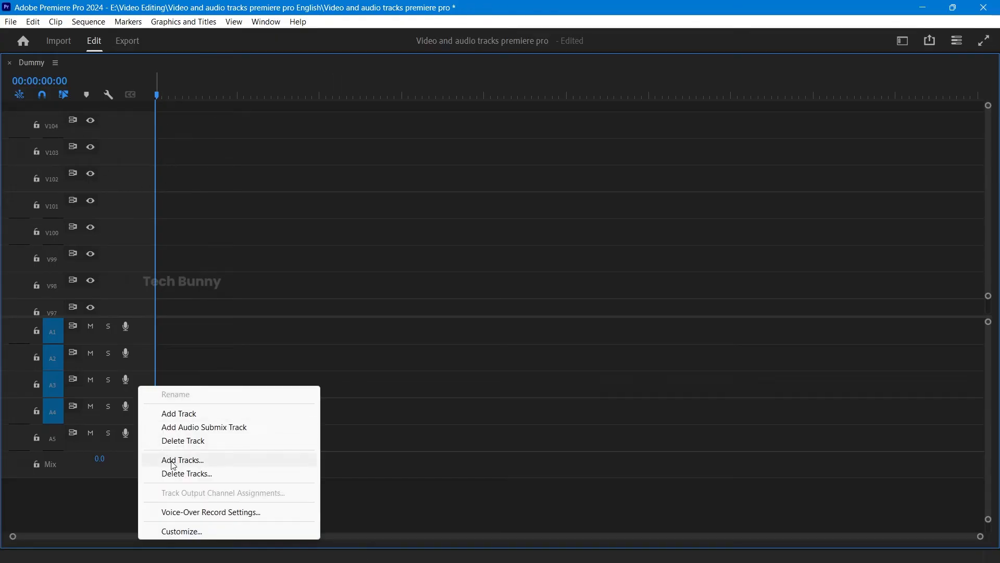
{"action": "left_click", "coordinate": [182, 459]}
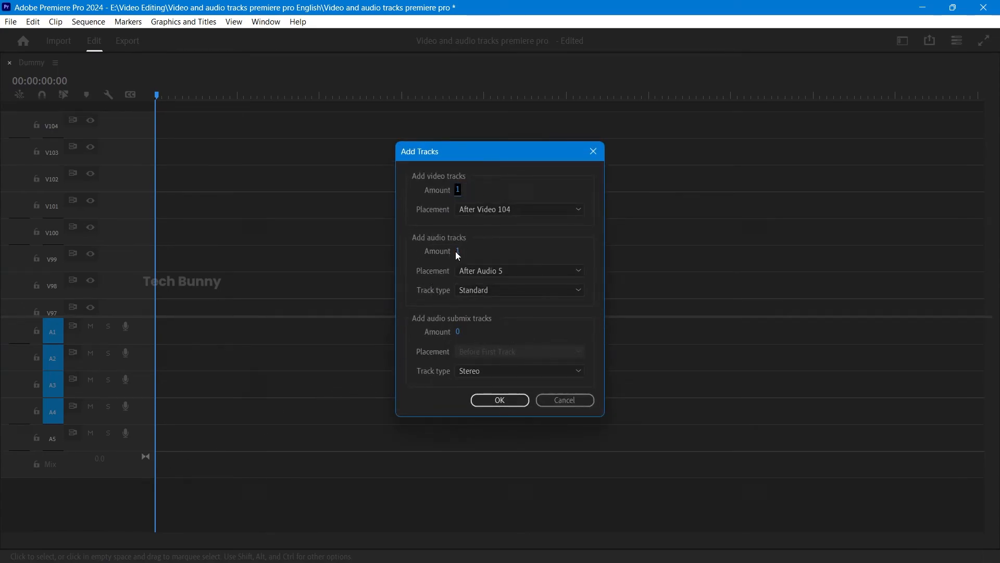
{"action": "left_click", "coordinate": [458, 251]}
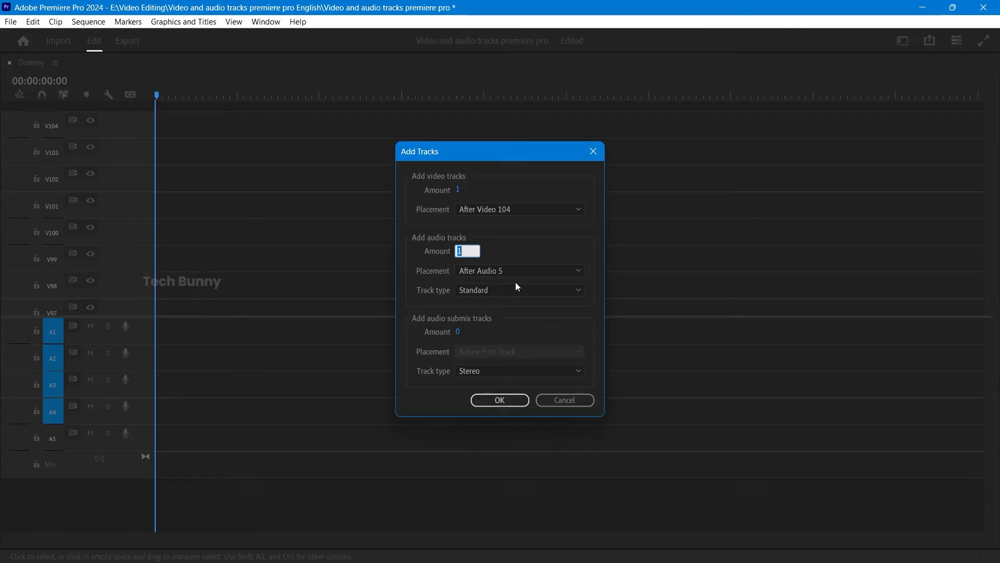
{"action": "type", "text": "149"}
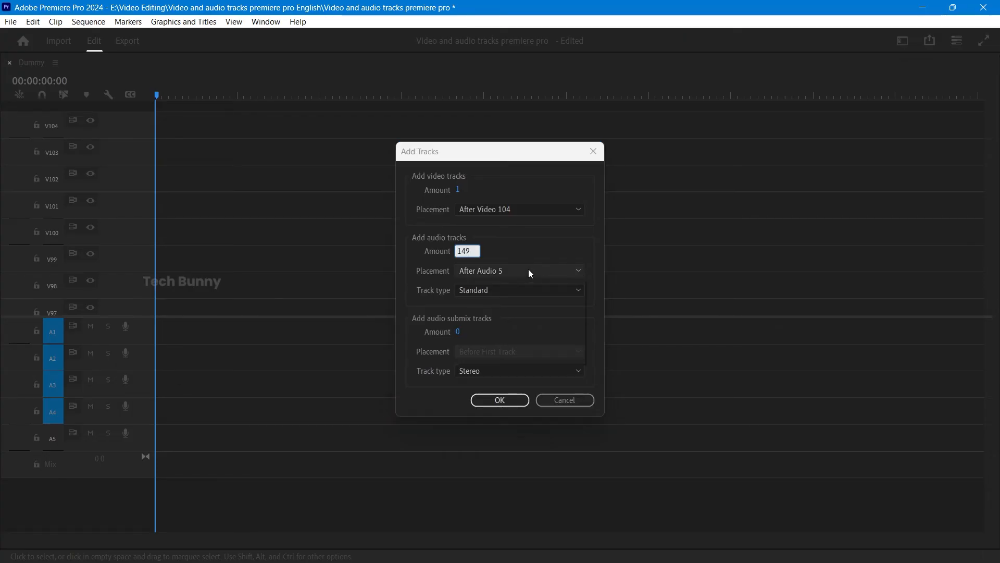
{"action": "type", "text": "100"}
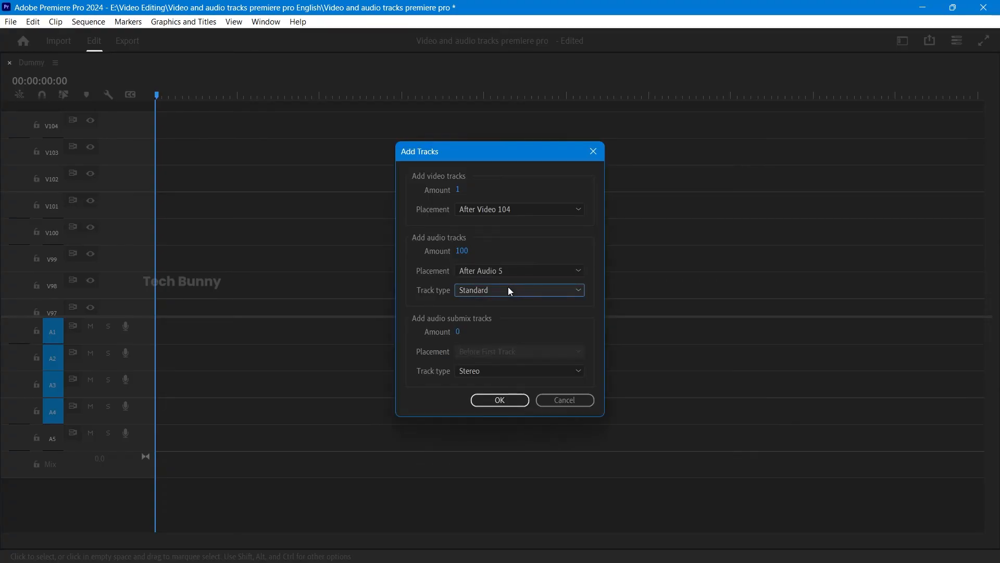
{"action": "left_click", "coordinate": [499, 400]}
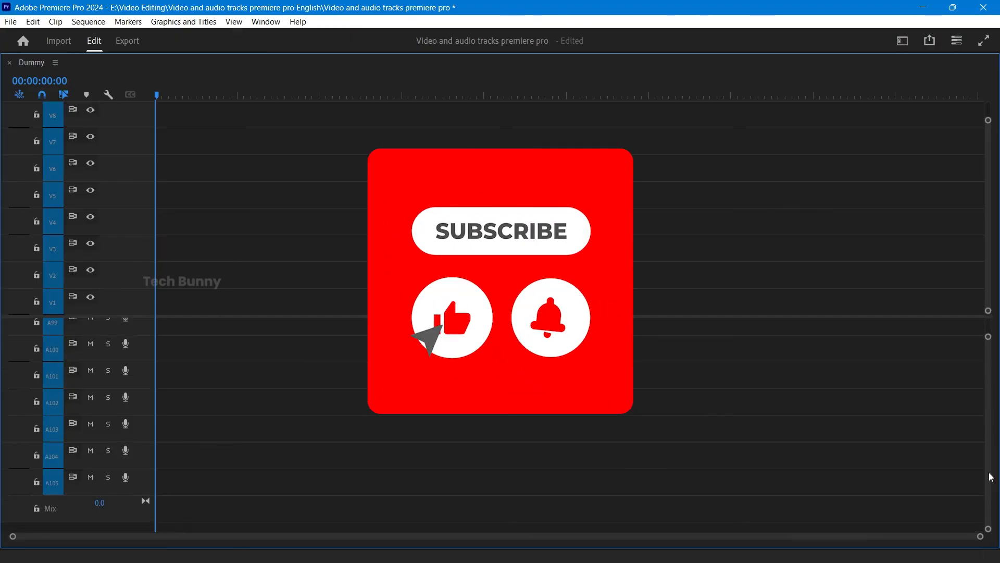
{"action": "left_click", "coordinate": [501, 230]}
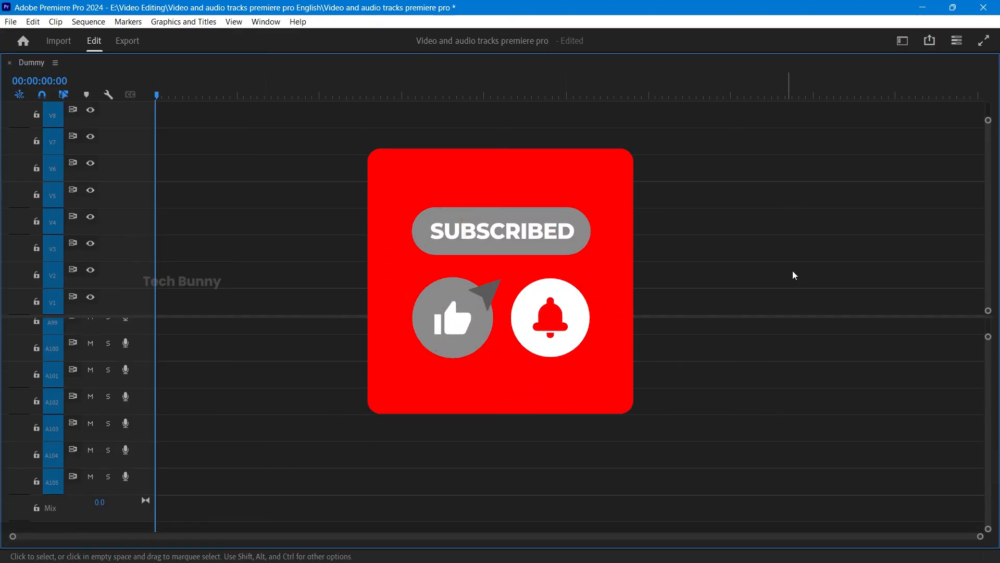